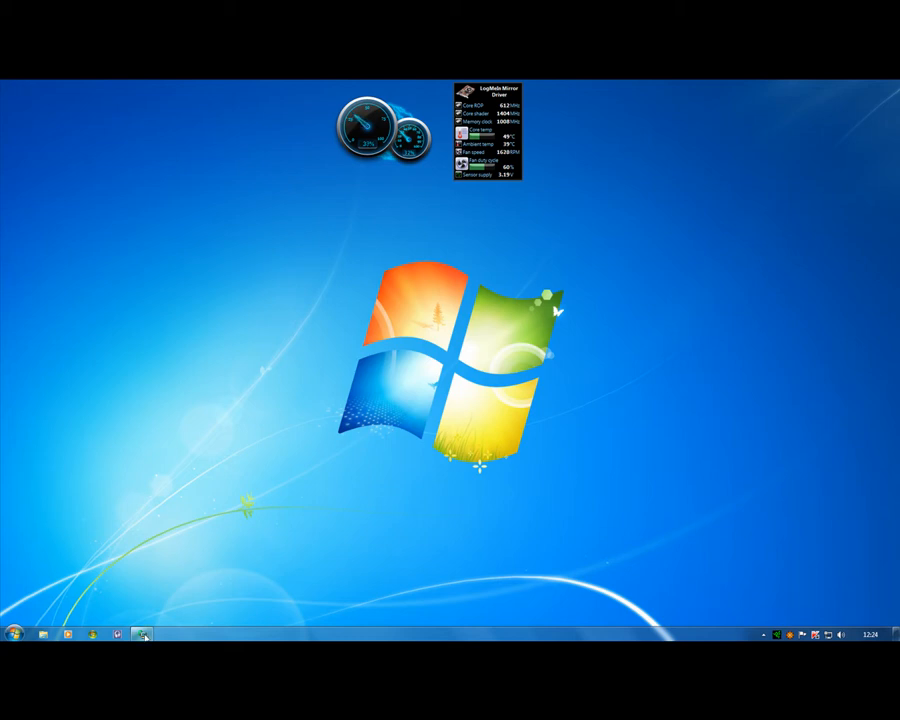
mouse_move(143, 634)
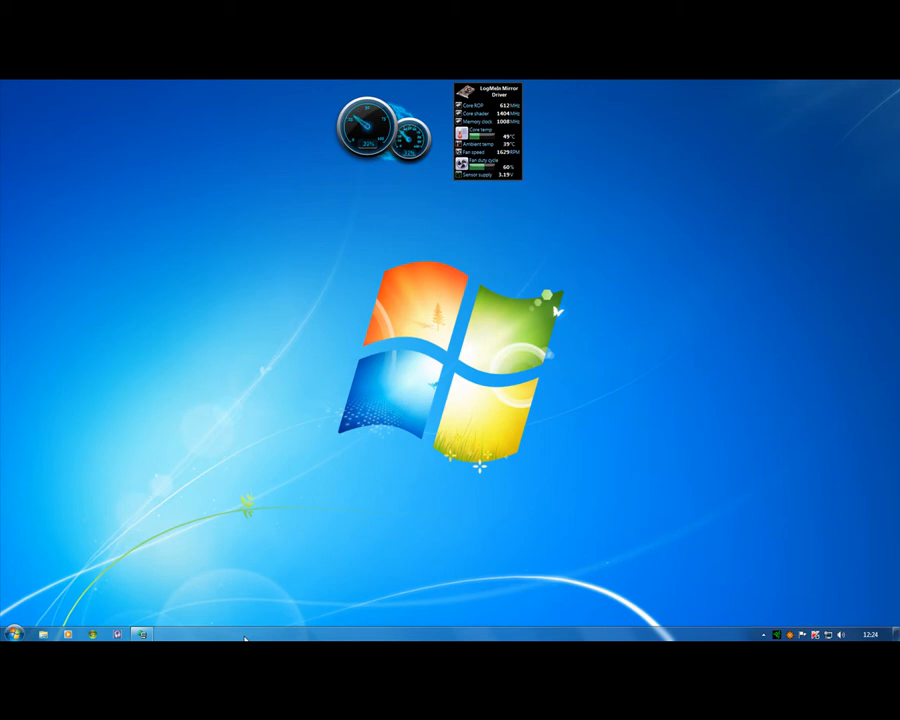
mouse_move(472, 517)
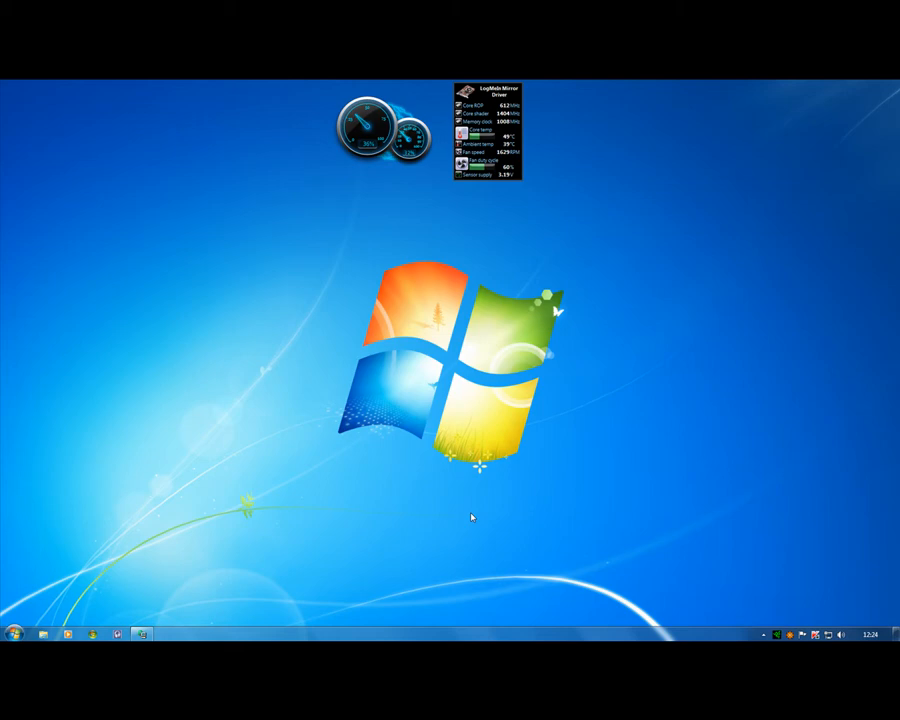
mouse_move(460, 617)
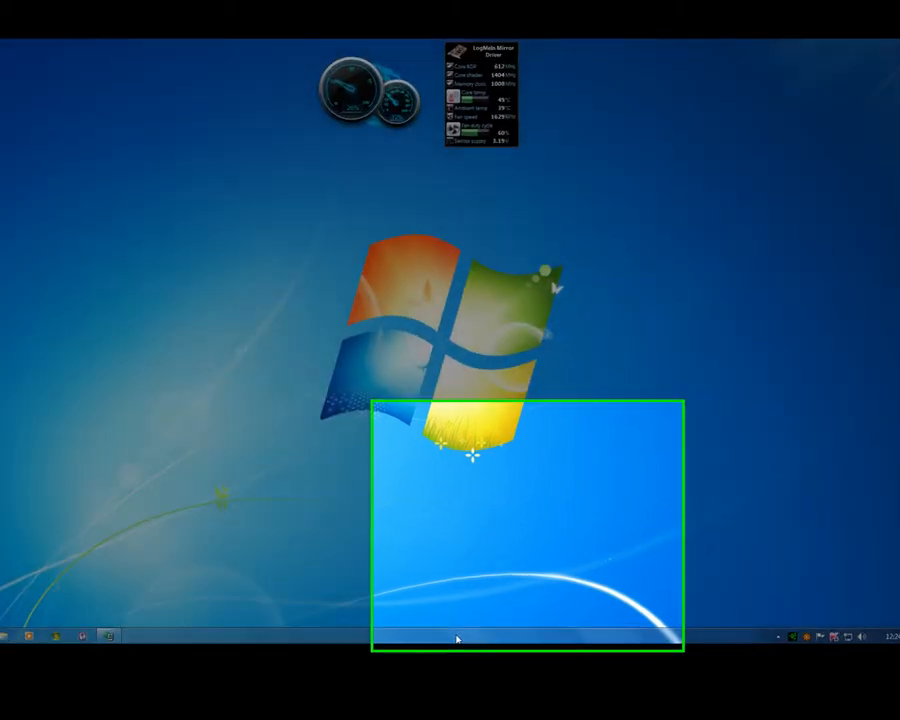
Step: Open Taskbar and Start Menu Properties from the taskbar's right-click menu
right_click(456, 637)
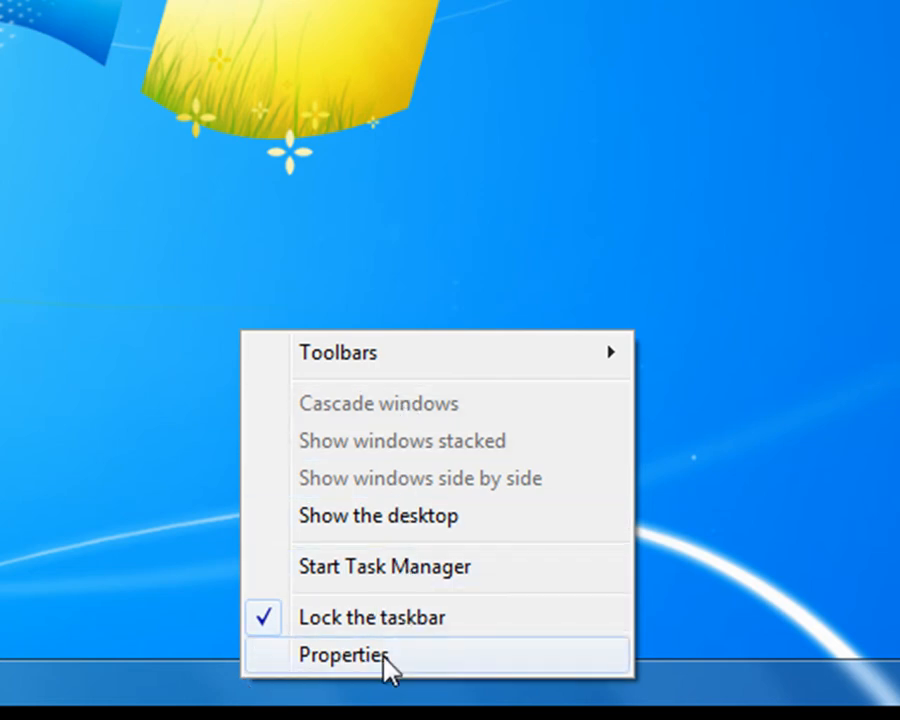
left_click(344, 655)
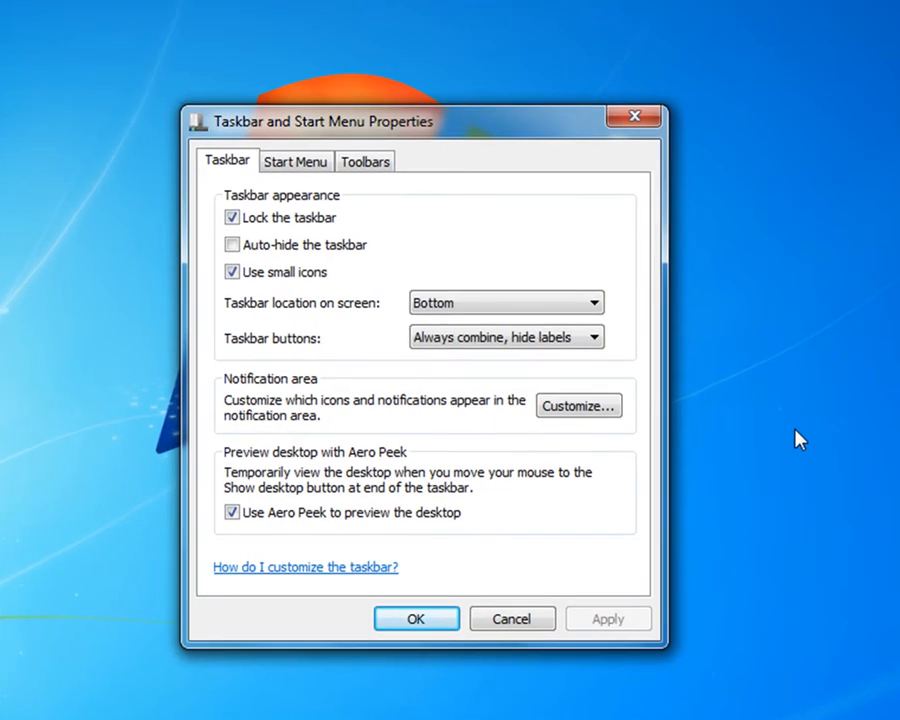
mouse_move(225, 181)
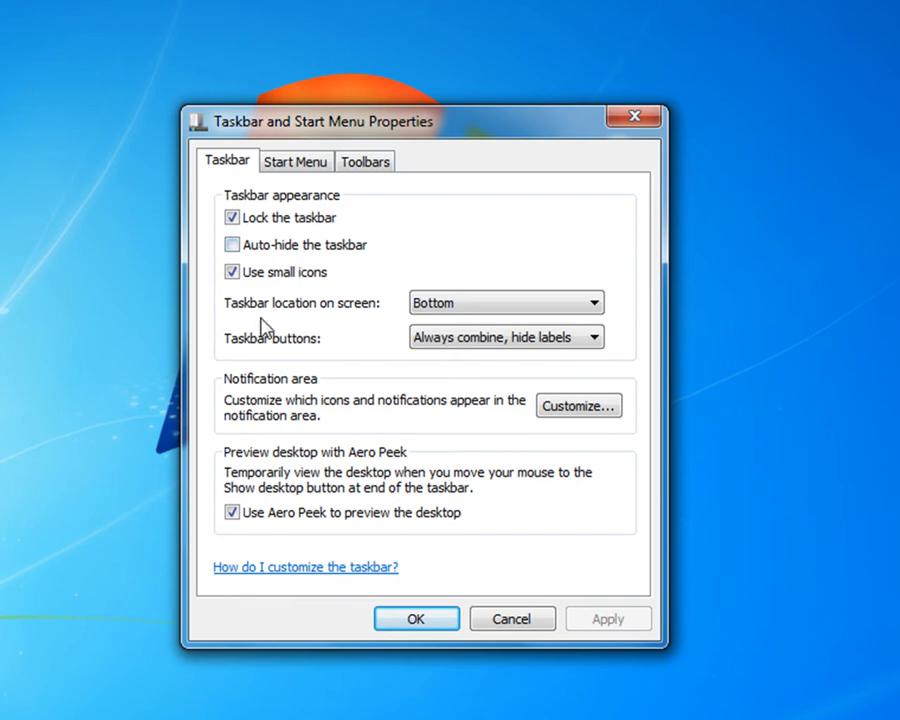
mouse_move(252, 355)
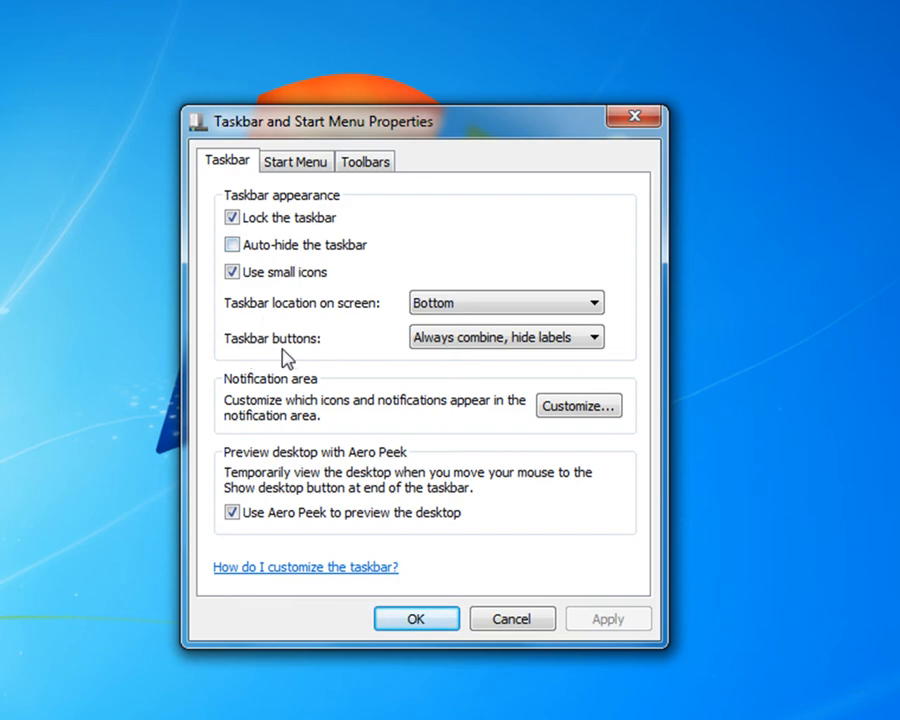
left_click(505, 337)
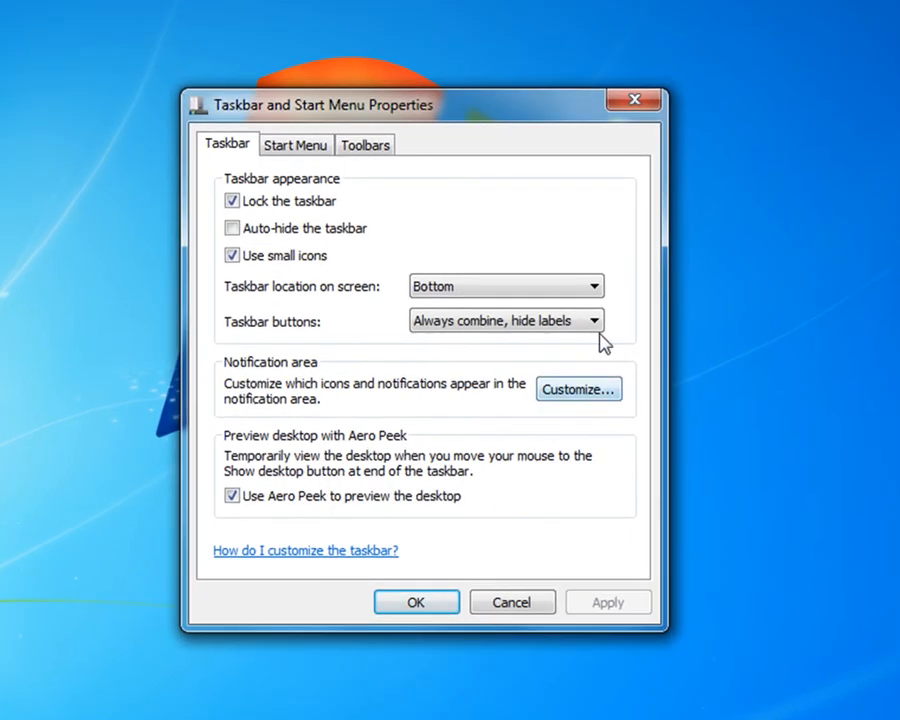
Step: Set Taskbar buttons to 'Combine when taskbar is full', then apply and confirm with OK
left_click(595, 320)
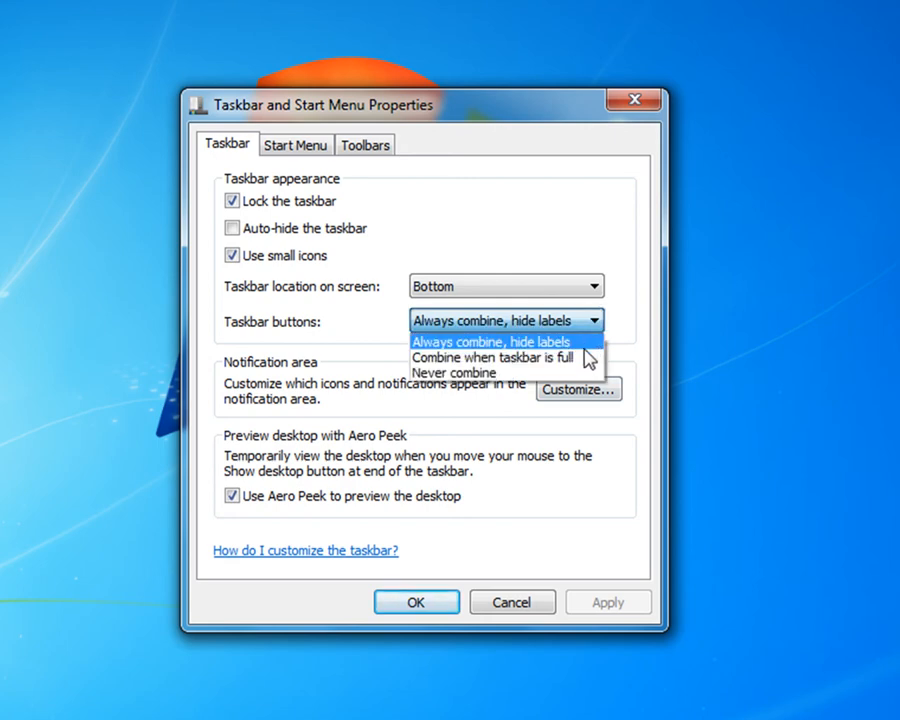
mouse_move(495, 358)
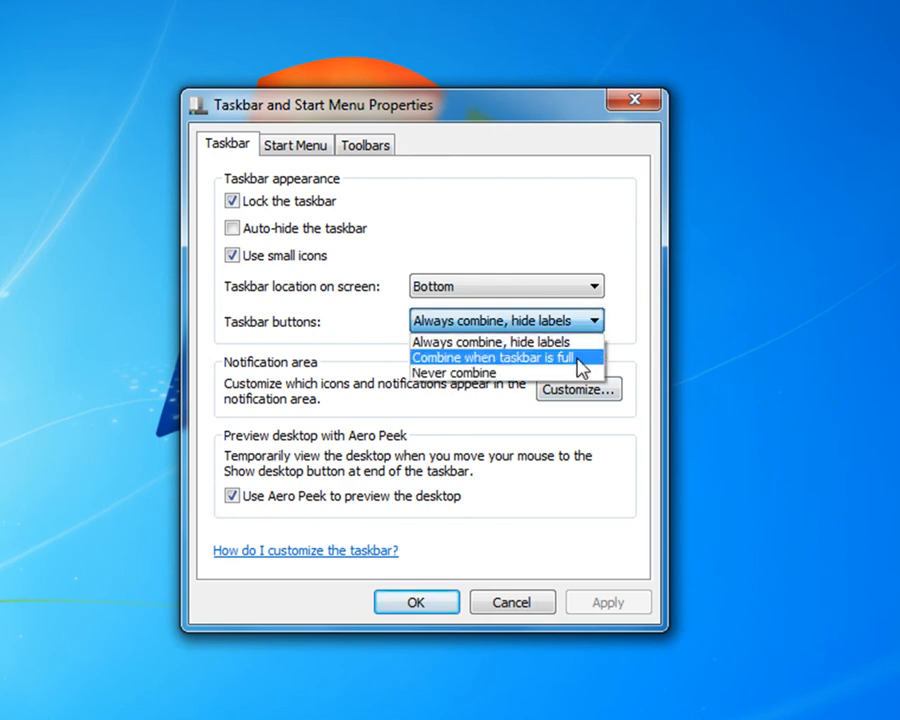
left_click(490, 357)
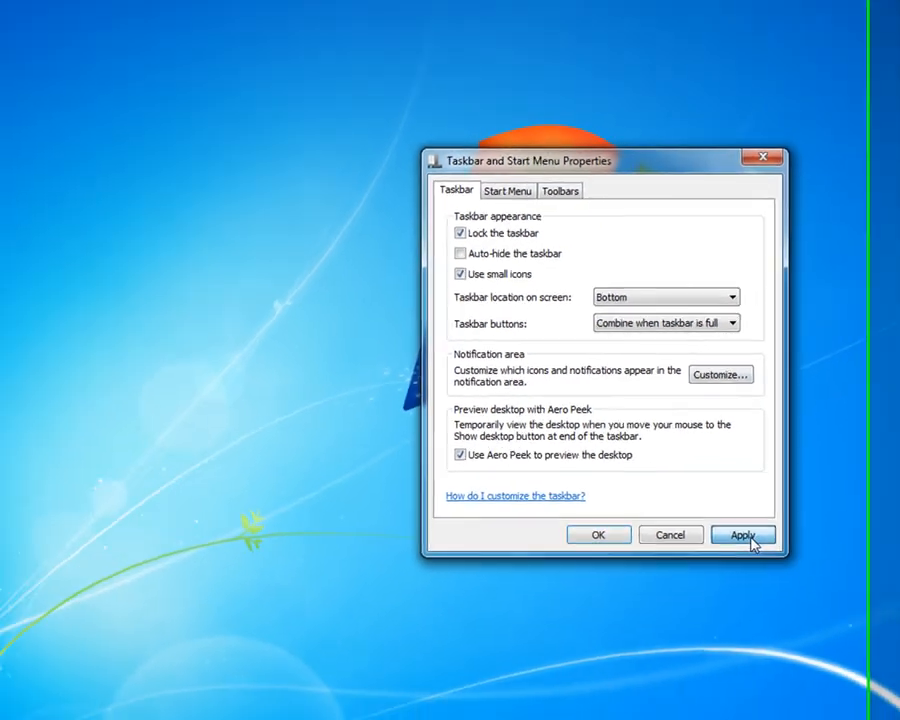
left_click(743, 534)
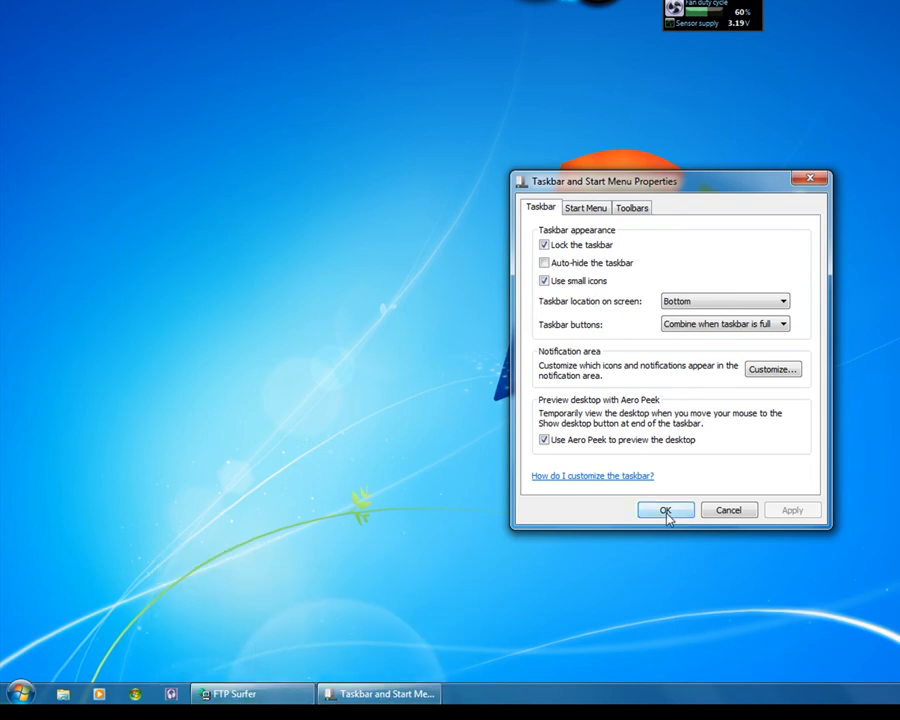
left_click(666, 510)
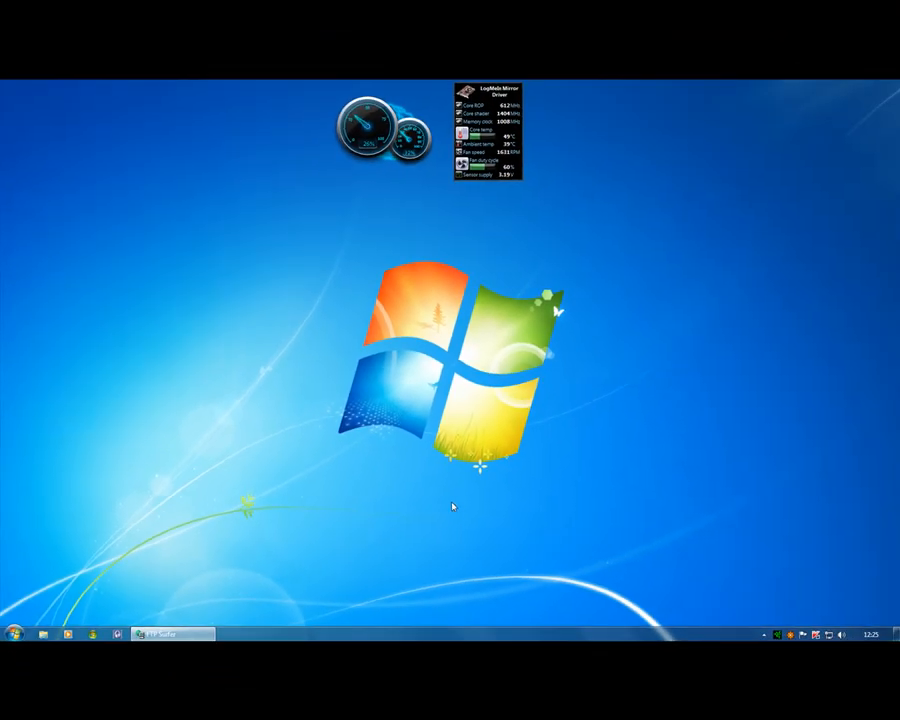
mouse_move(469, 499)
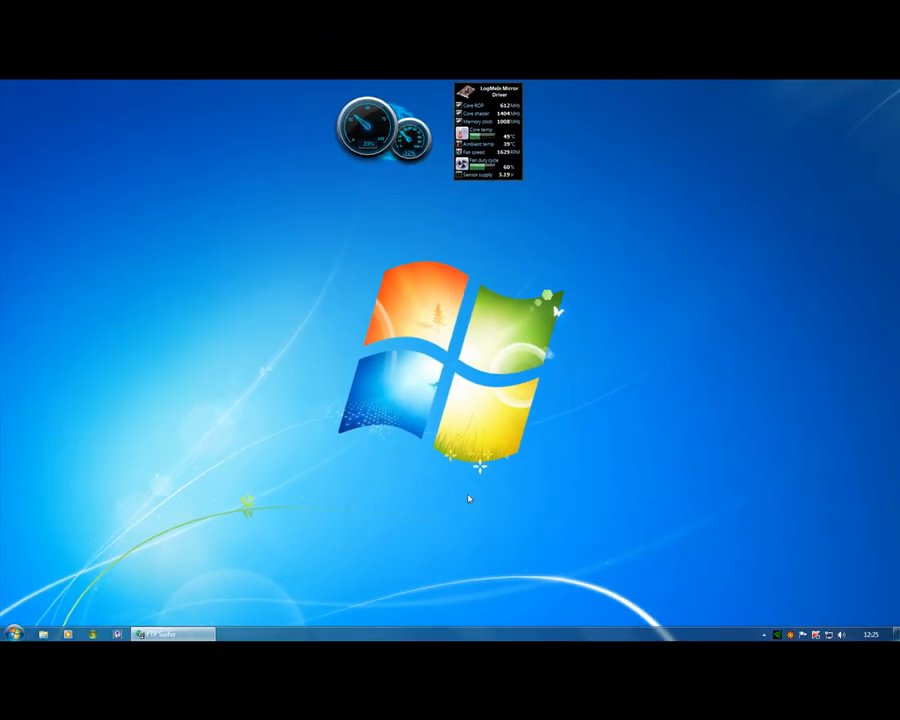